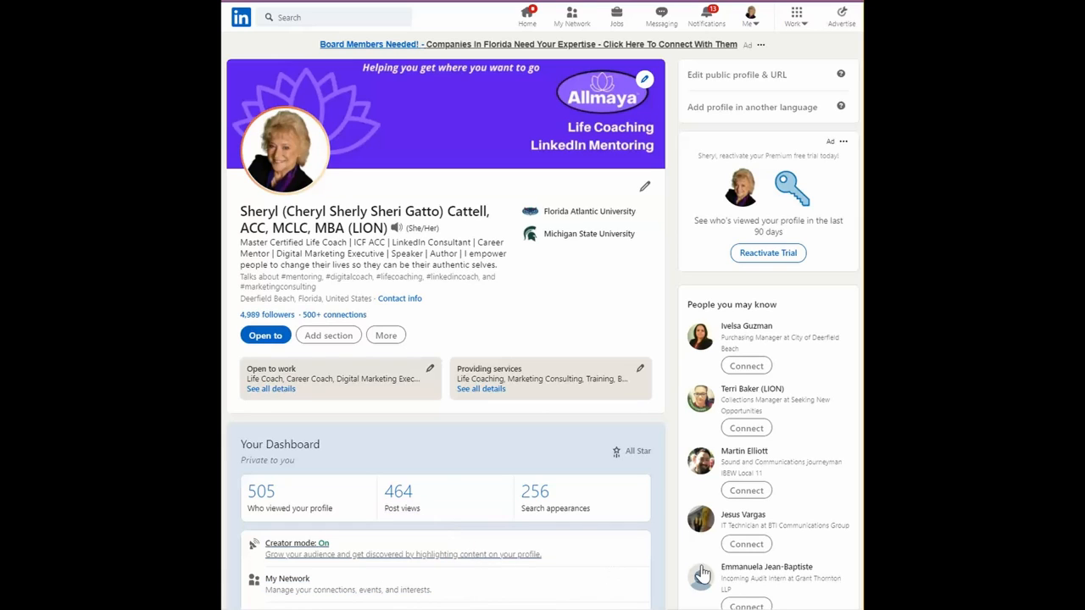
mouse_move(612, 558)
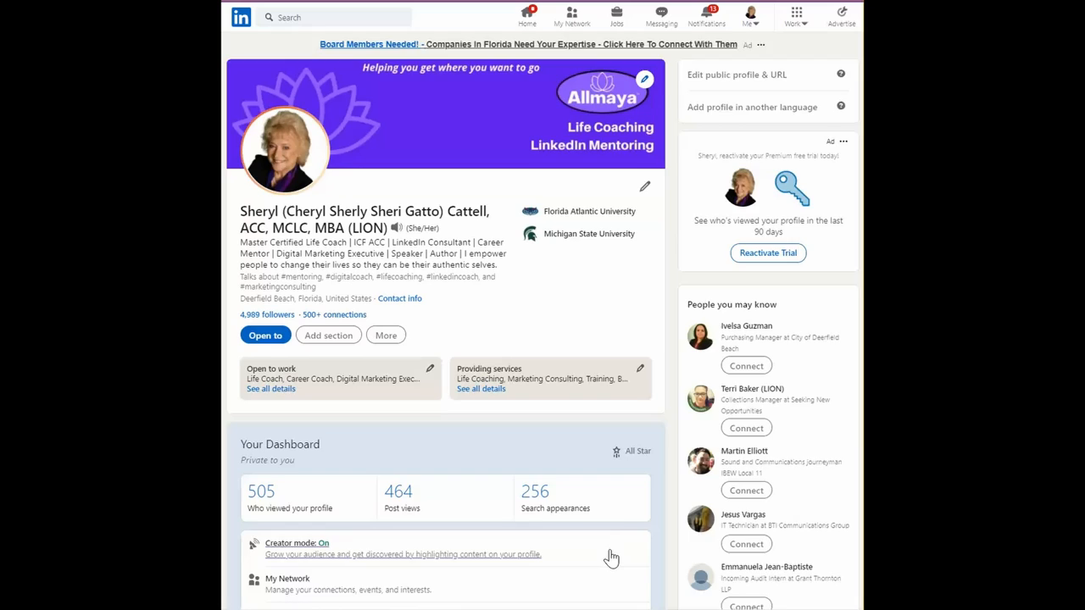
Review the profile top card, briefly checking the More profile actions list
scroll(down, 3)
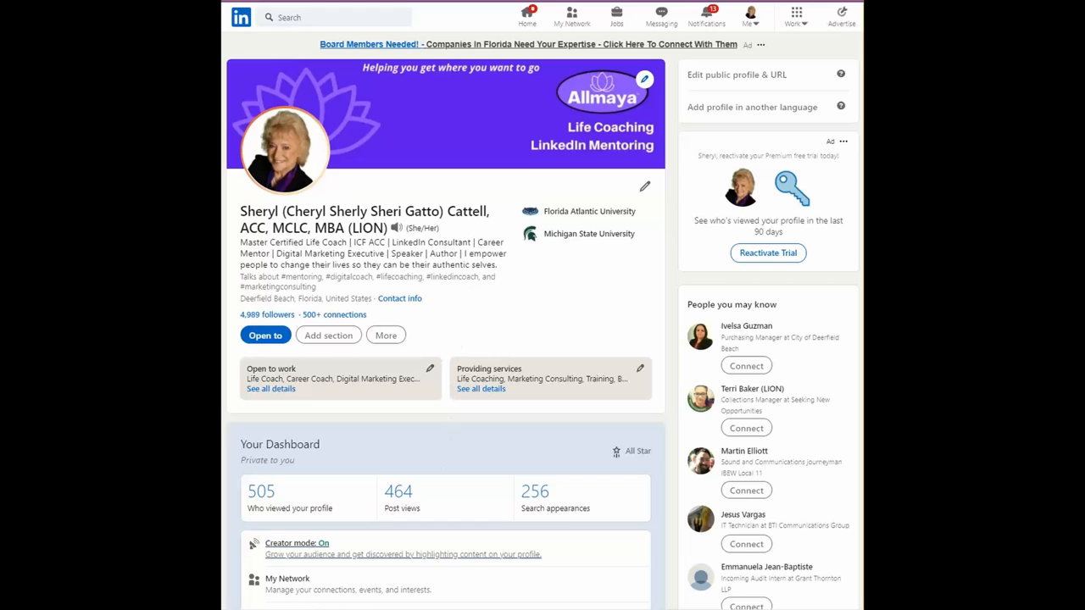
double_click(280, 444)
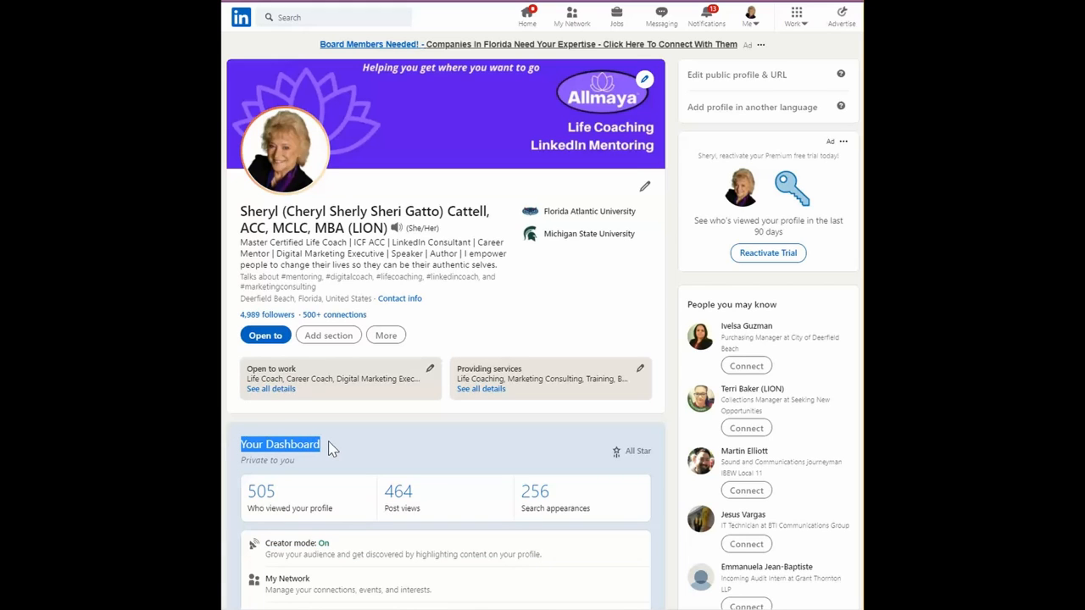
scroll(down, 3)
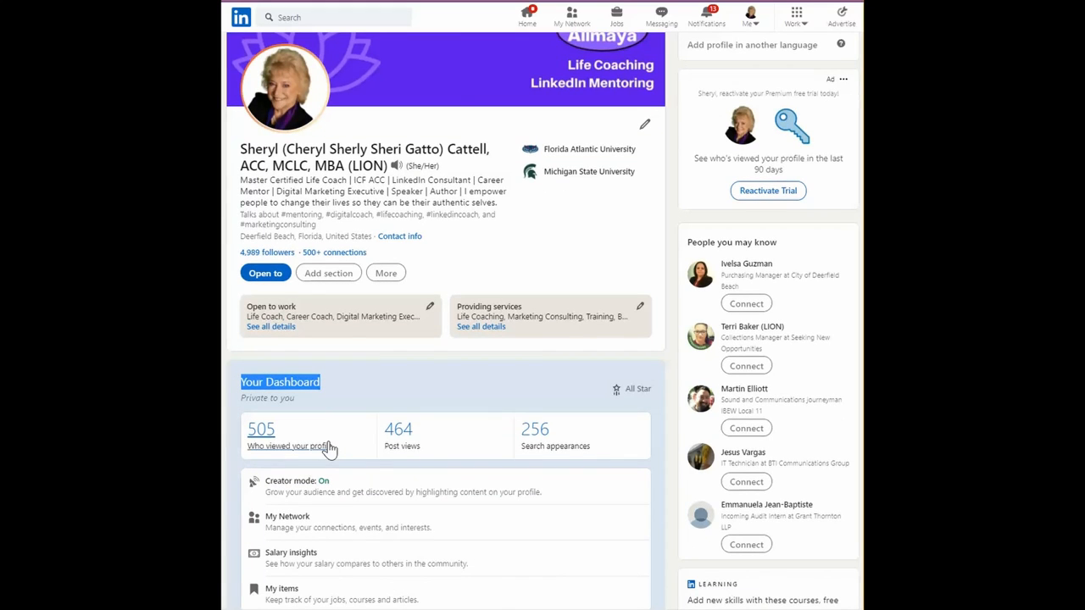
mouse_move(535, 517)
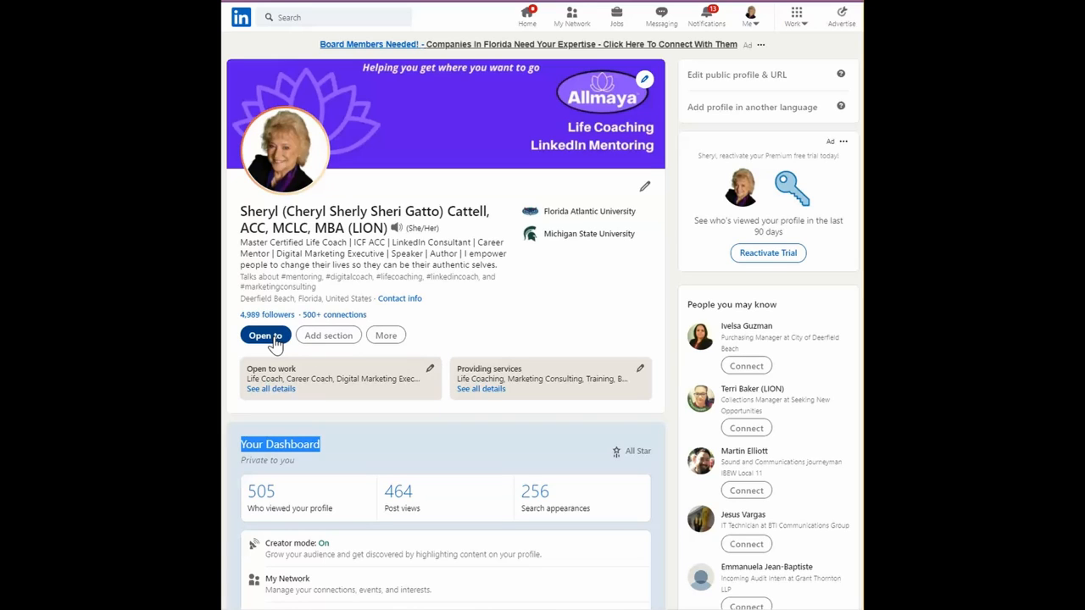
mouse_move(302, 347)
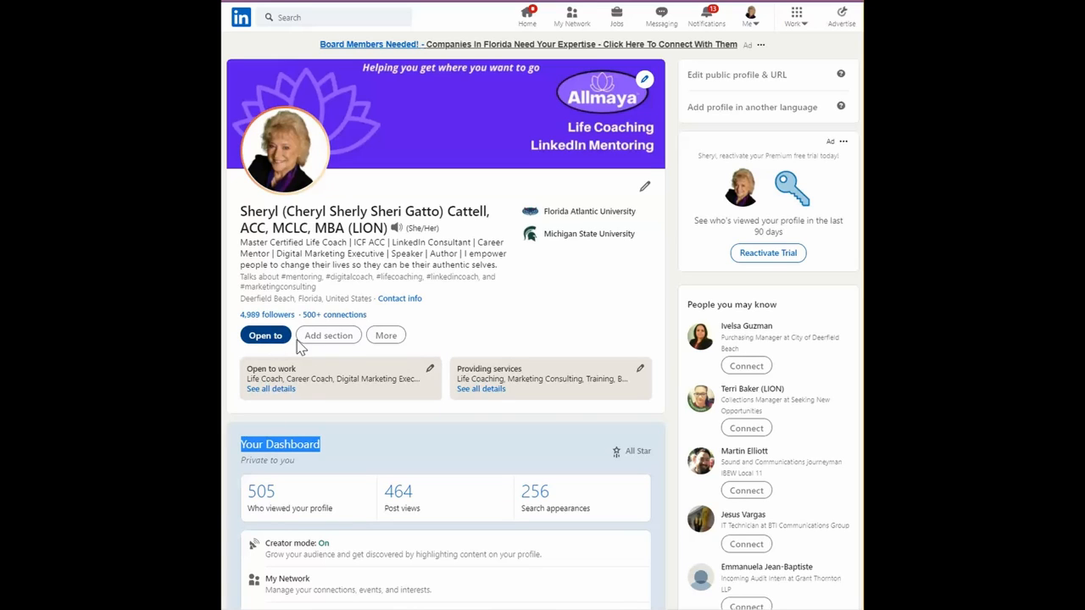
click(386, 336)
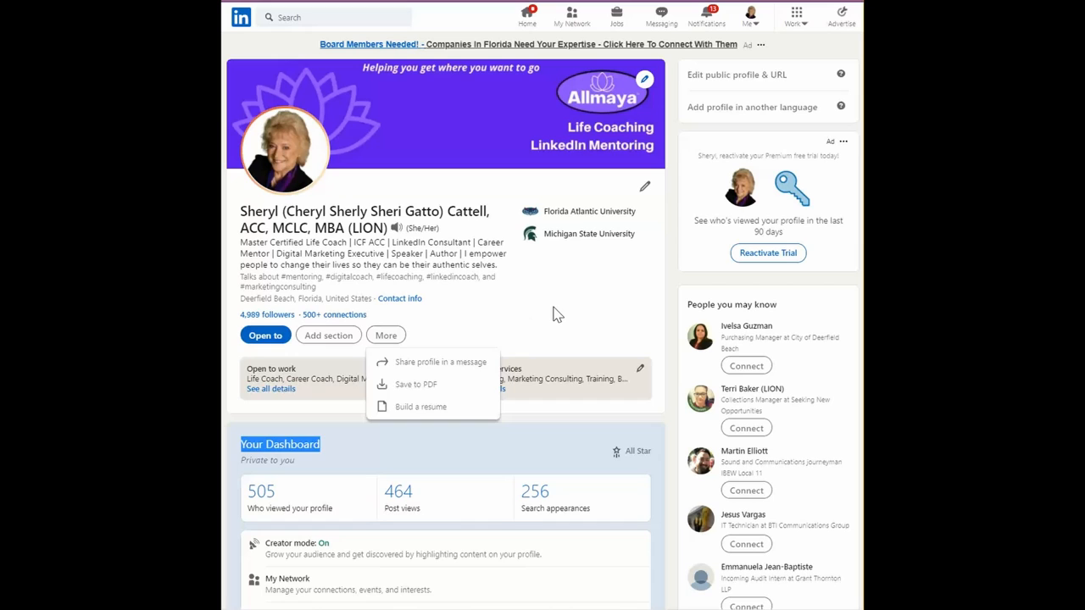
click(386, 336)
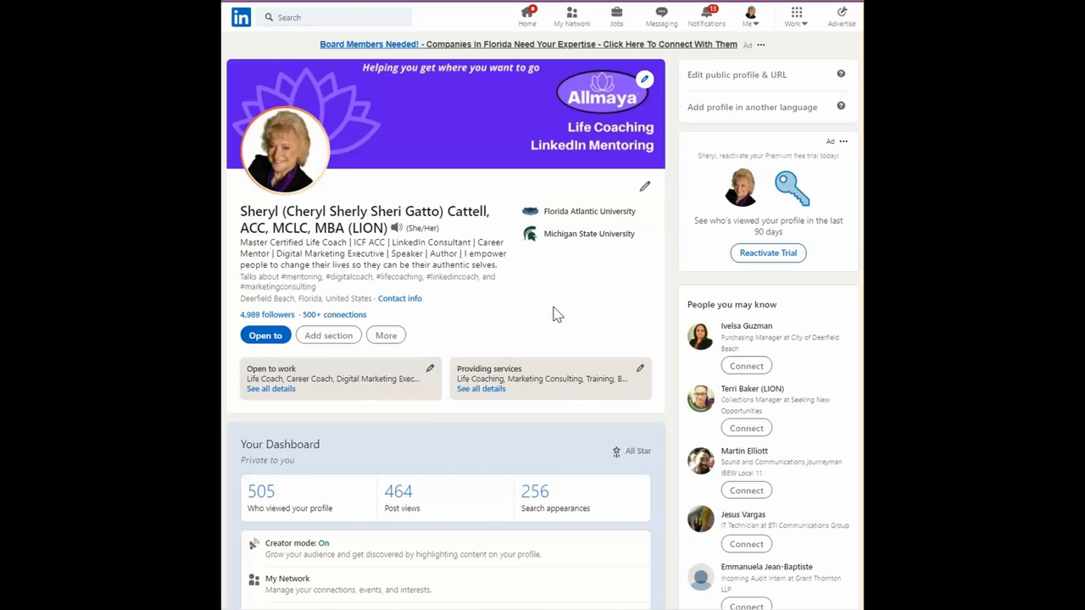
Reach Your Dashboard and bring up the Creator mode settings via 'Creator mode: On'
scroll(down, 3)
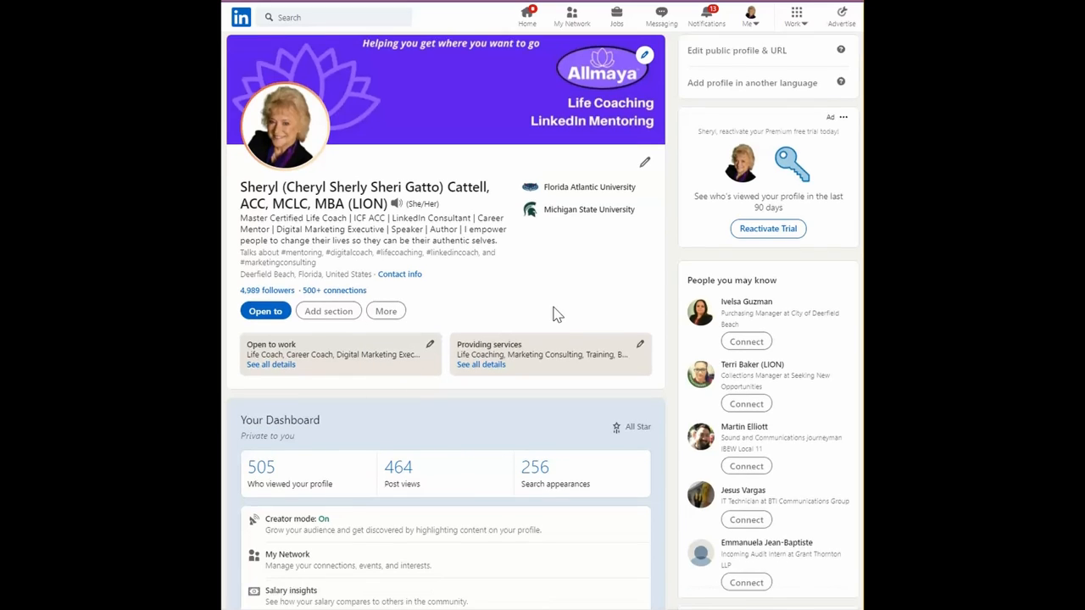
scroll(down, 3)
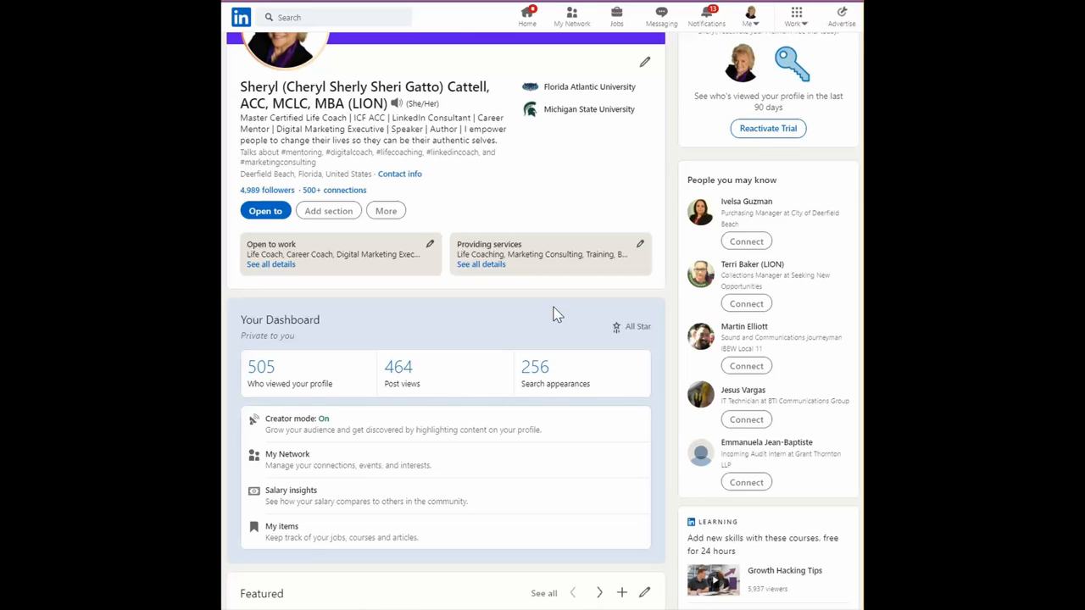
mouse_move(602, 331)
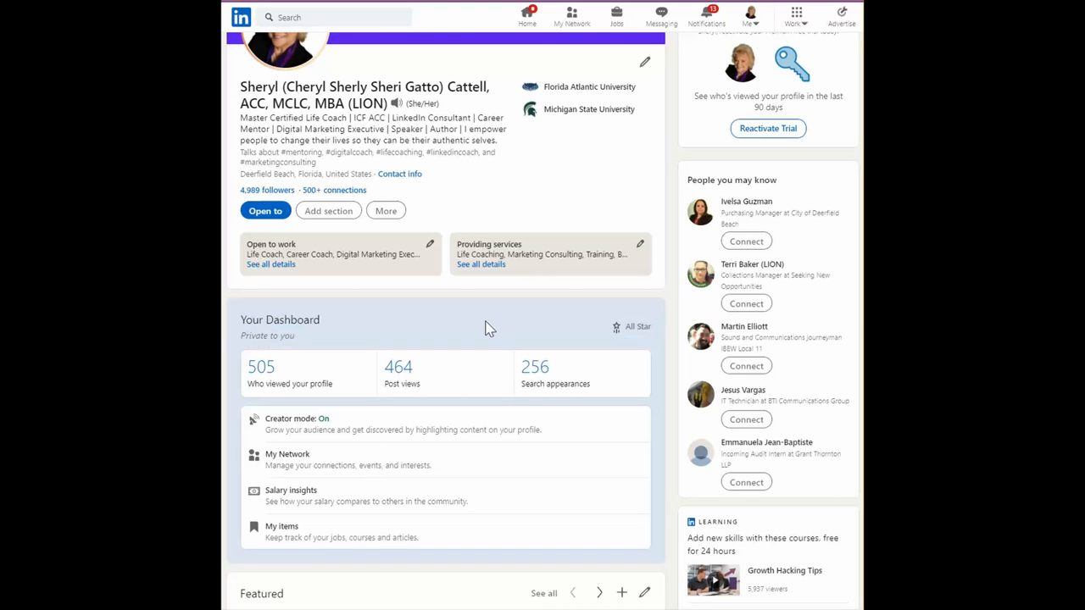
mouse_move(414, 343)
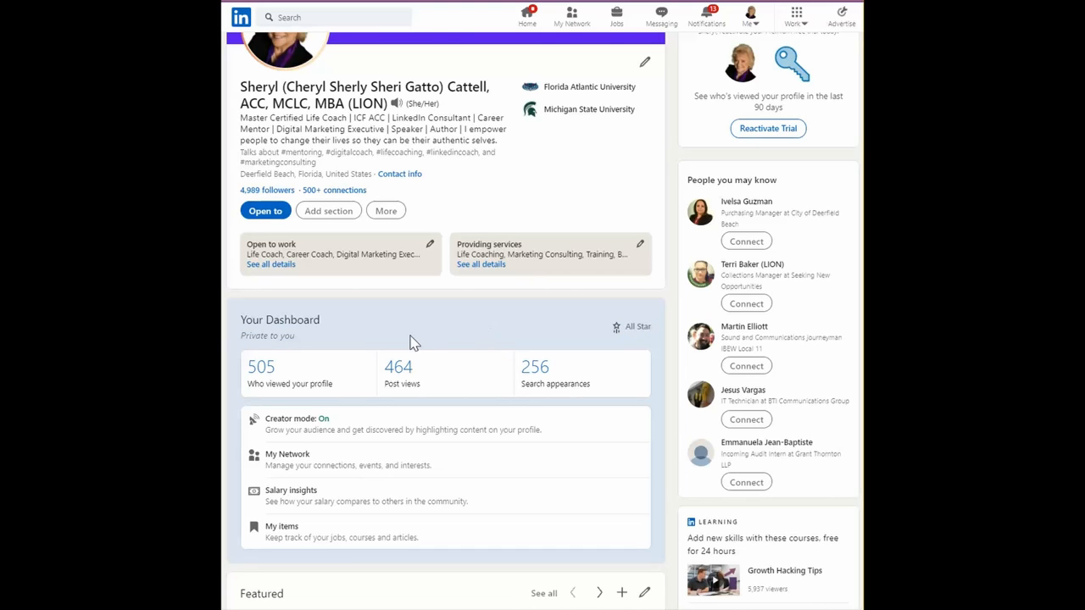
scroll(down, 3)
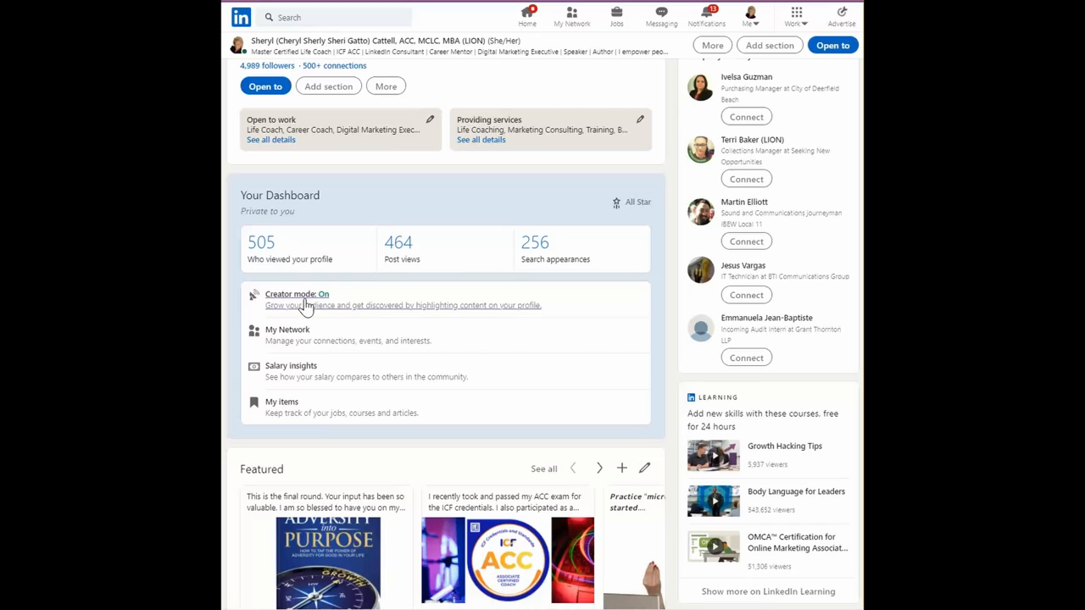
click(297, 295)
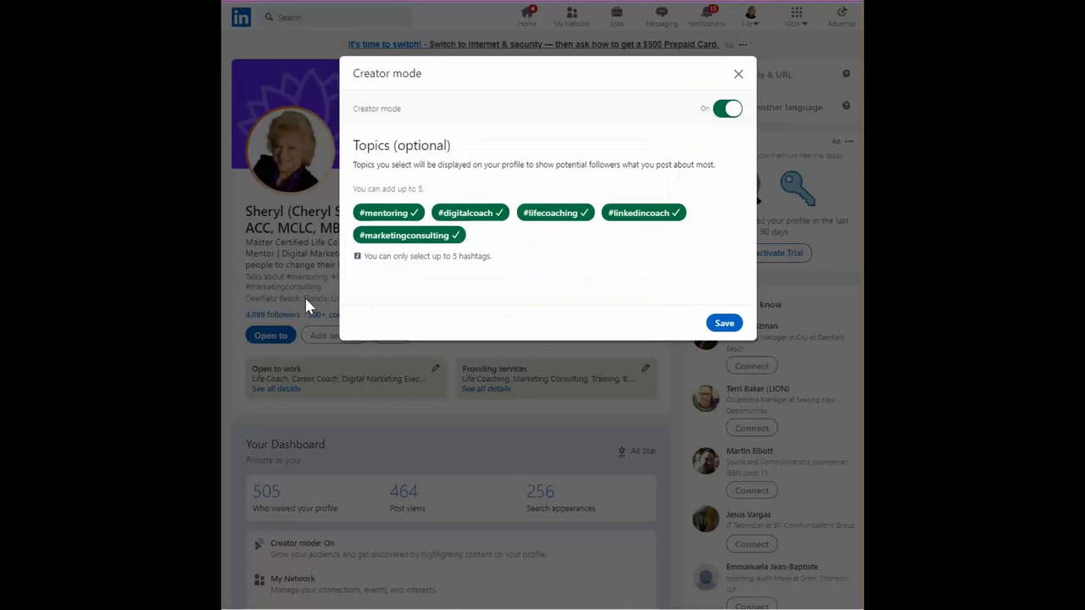
mouse_move(670, 268)
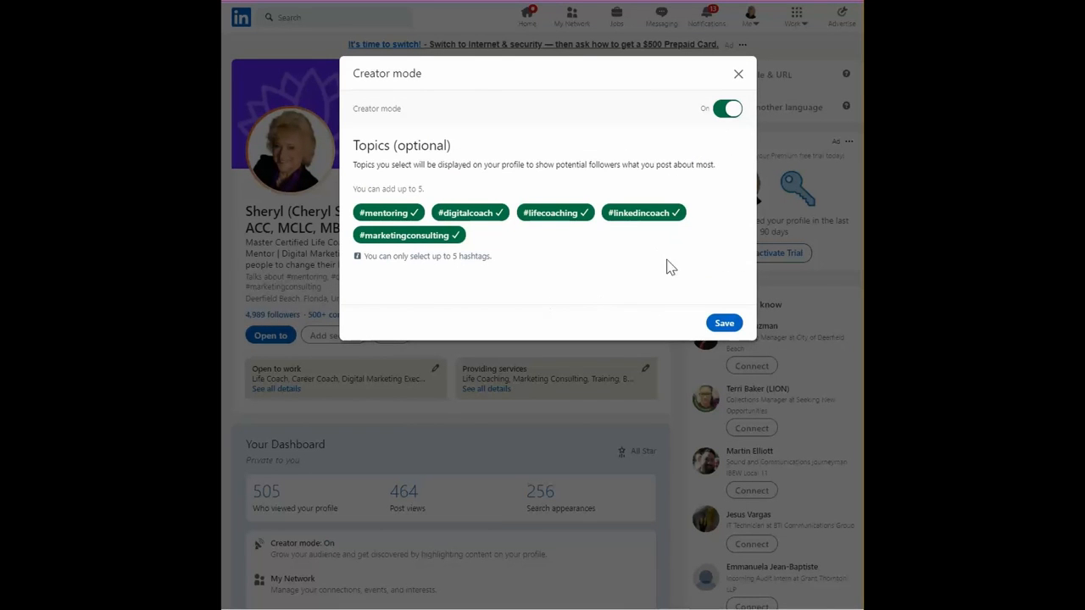
mouse_move(407, 124)
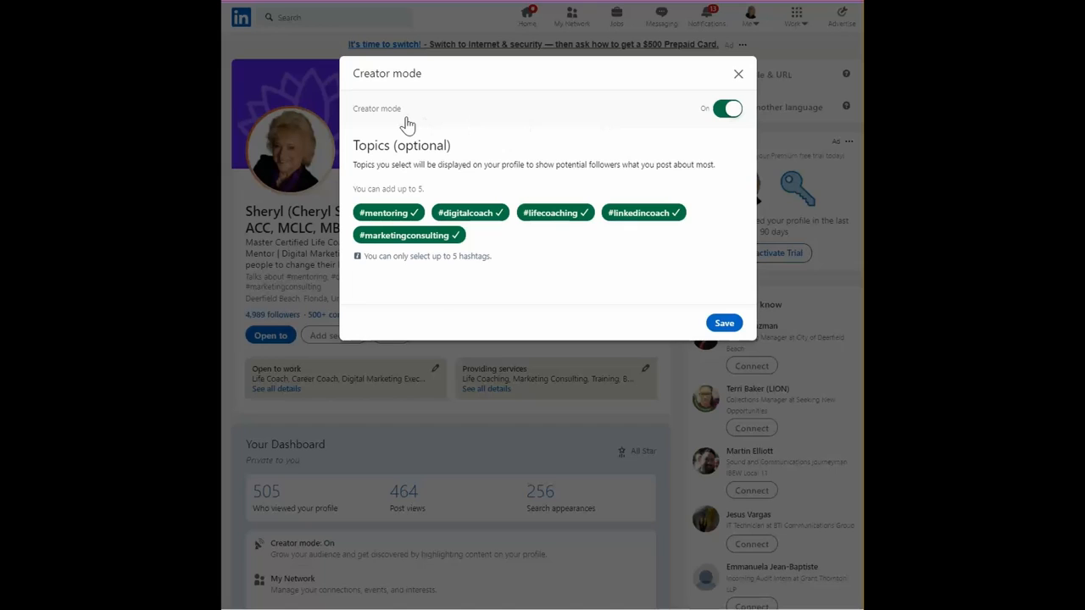
mouse_move(715, 115)
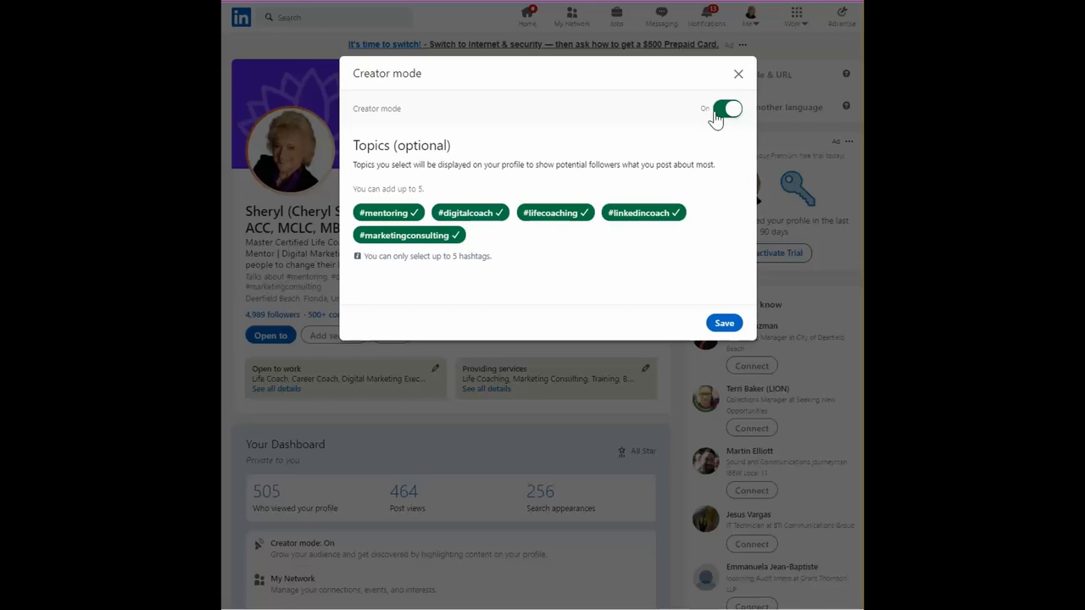
mouse_move(413, 166)
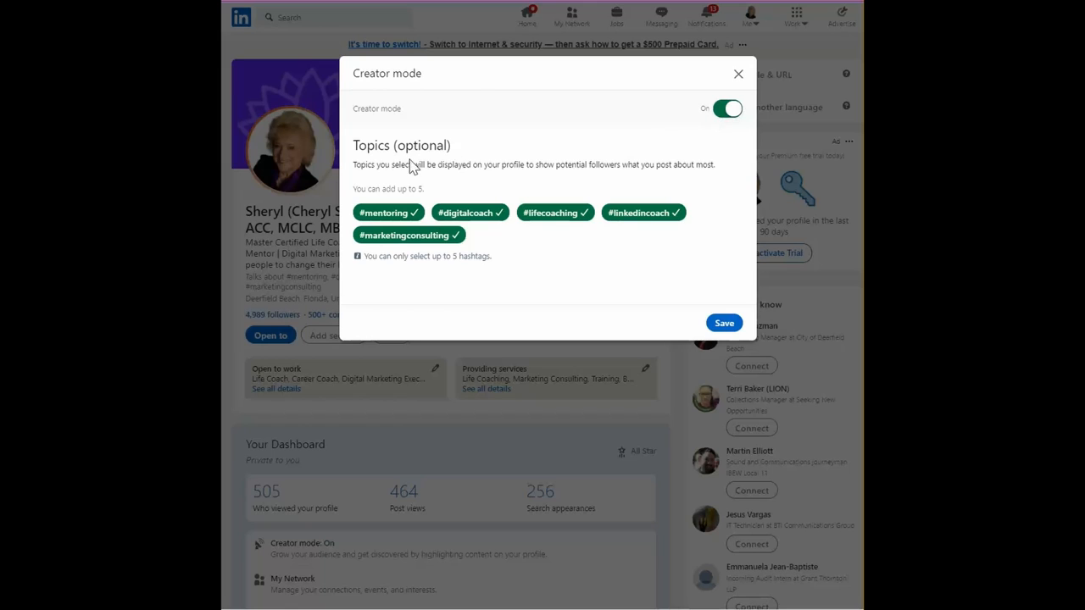
mouse_move(398, 186)
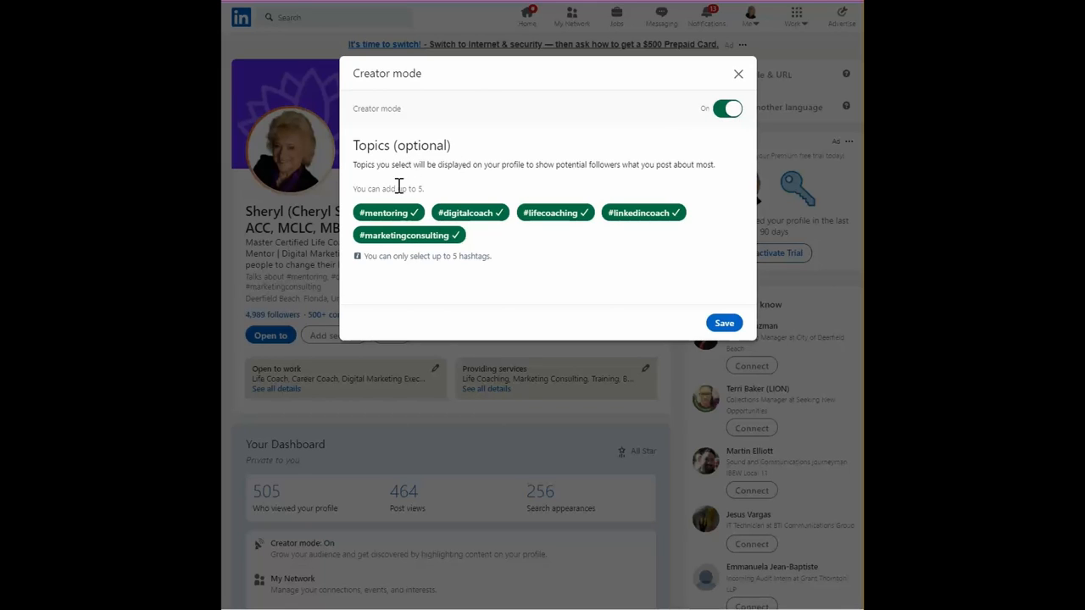
mouse_move(636, 217)
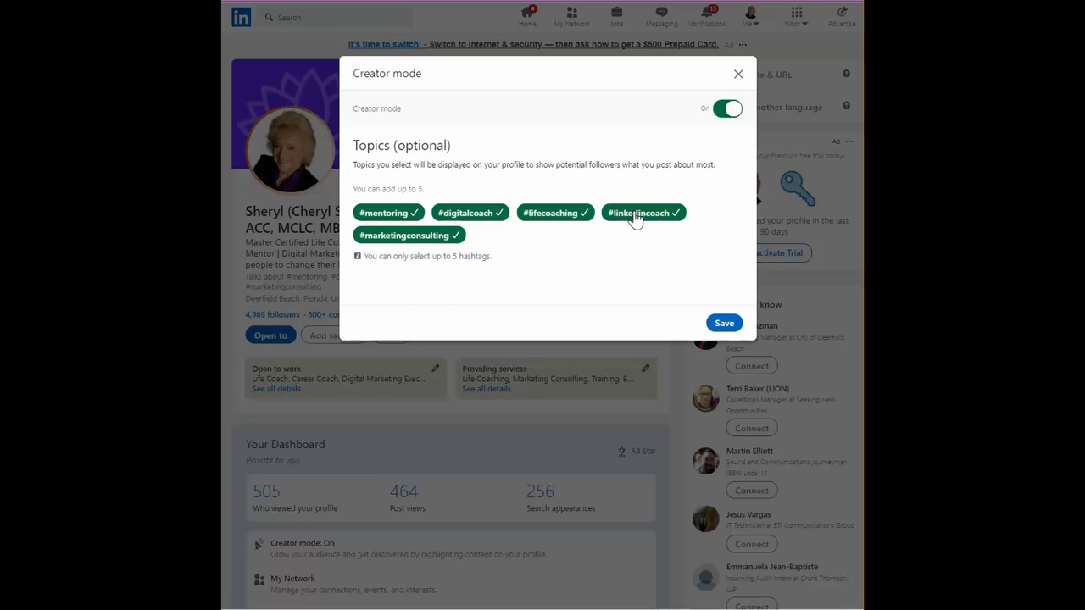
mouse_move(391, 240)
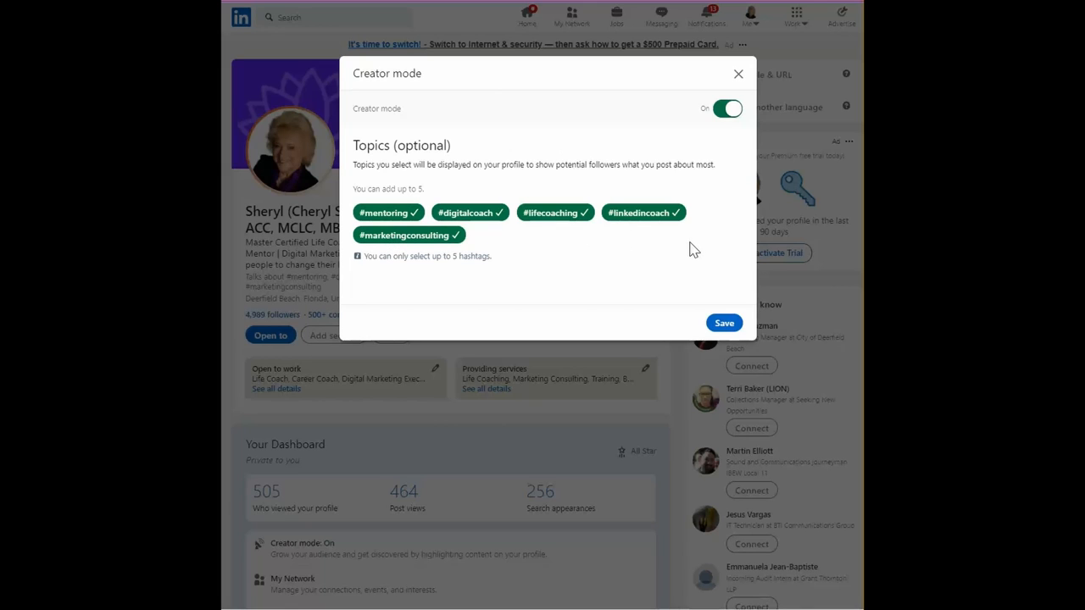
mouse_move(692, 258)
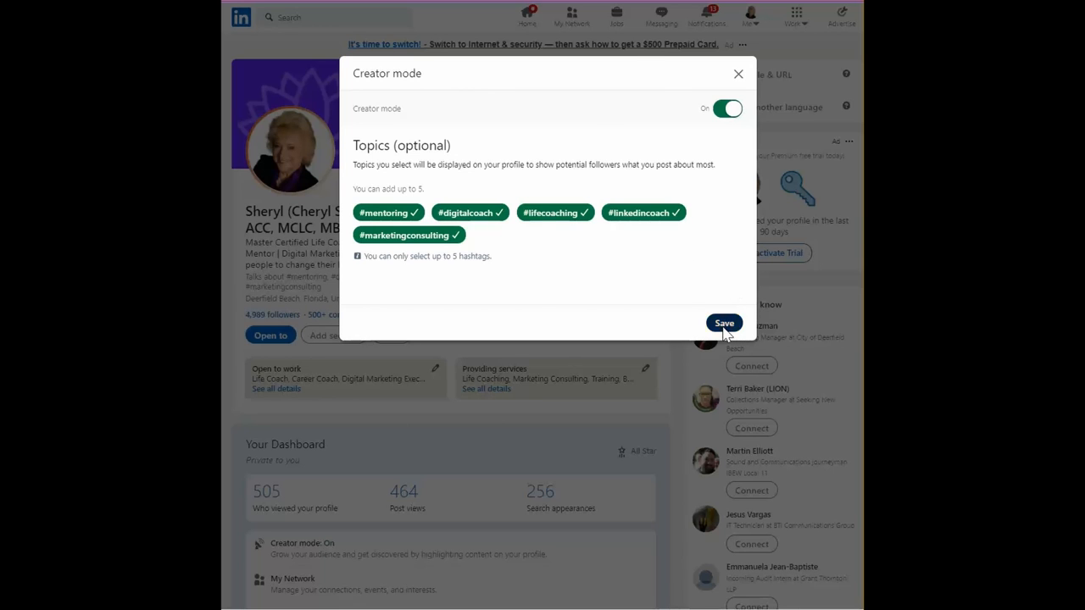
Save Creator mode so the five hashtags appear as 'Talks about' under the headline
click(724, 322)
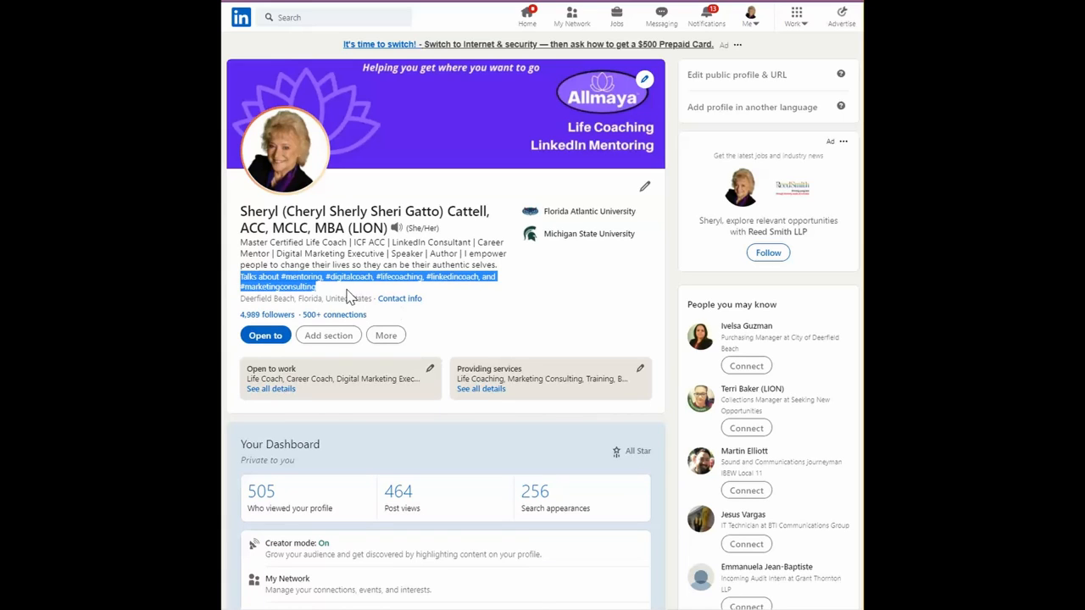
mouse_move(342, 291)
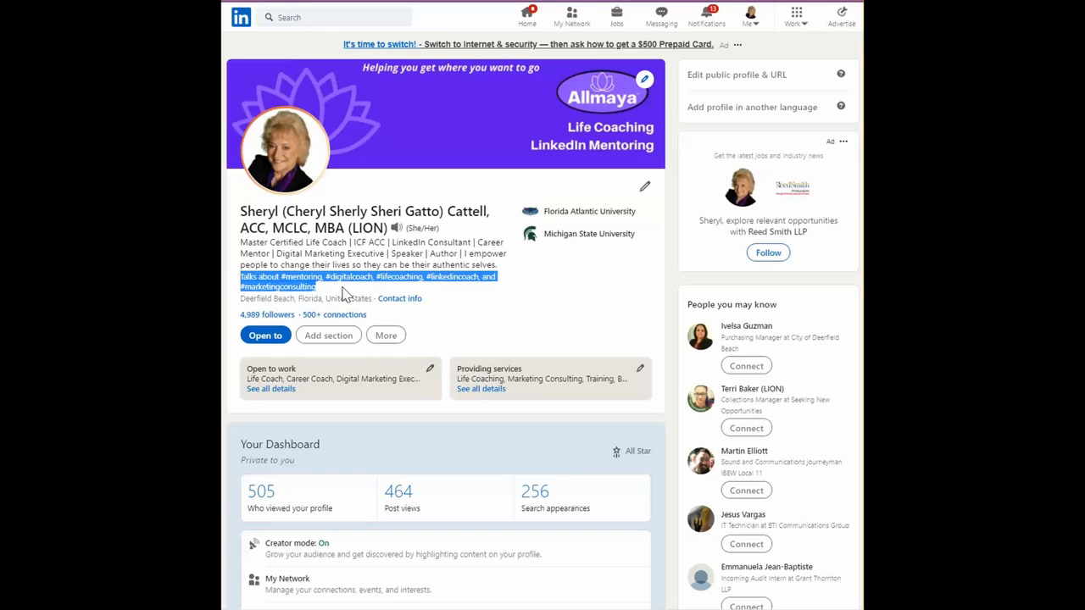
mouse_move(617, 304)
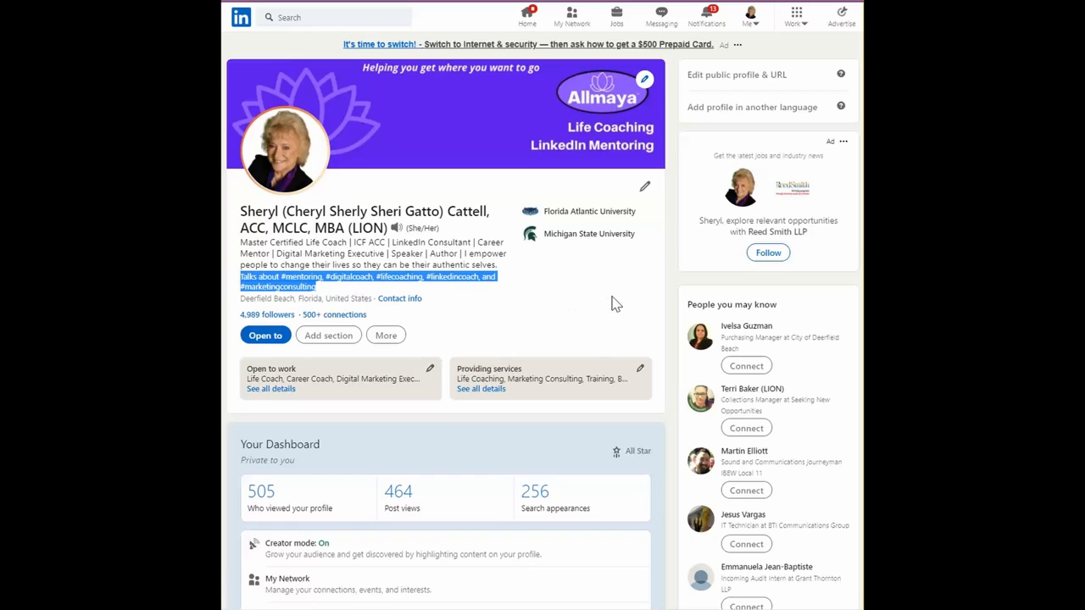